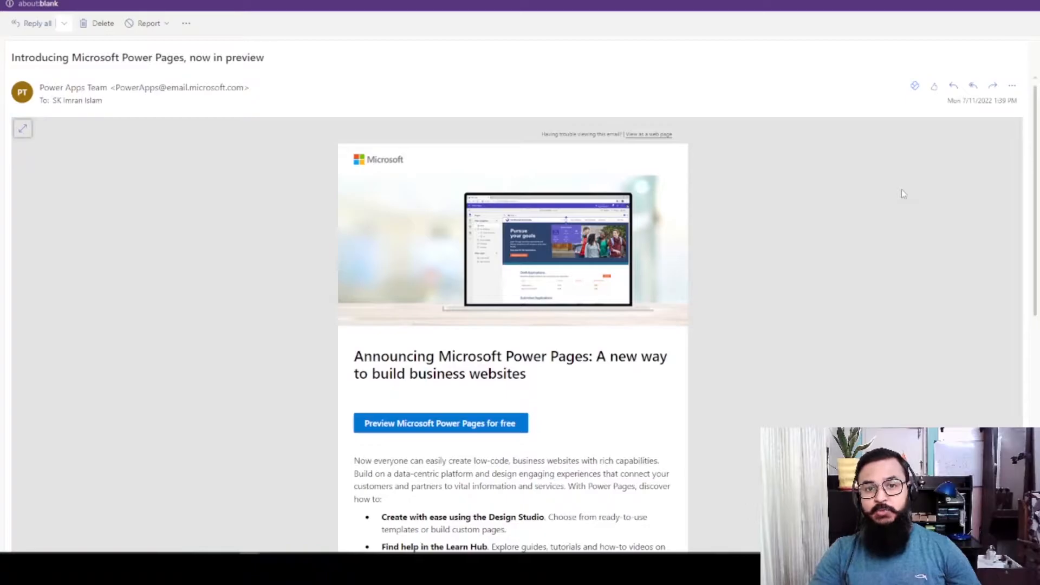
- Follow the 'Preview Microsoft Power Pages for free' link from the announcement email
click(440, 423)
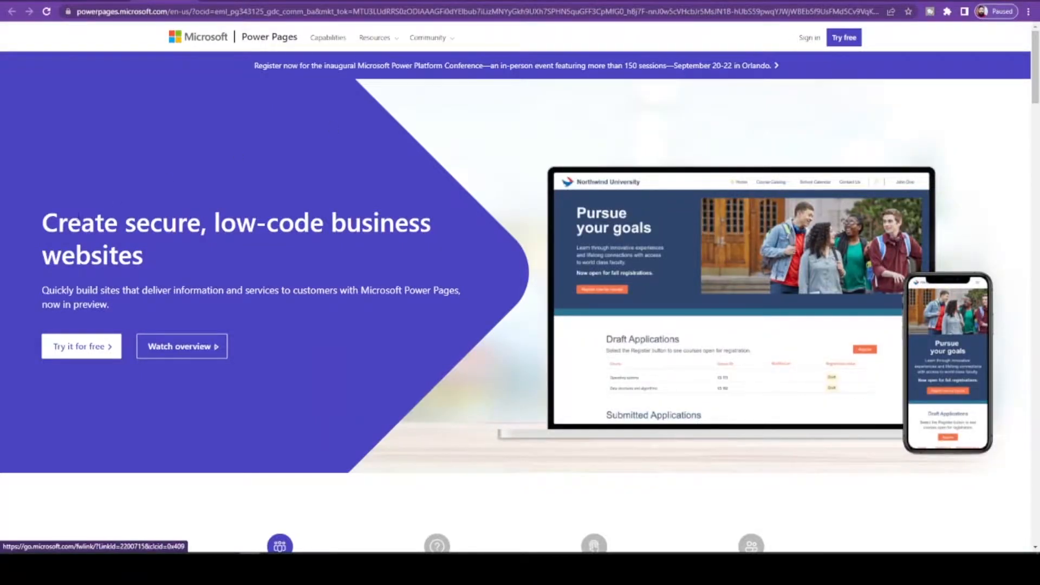
- Highlight the site-building tagline on powerpages.microsoft.com and sign in to reach the Power Pages maker portal
drag(41, 290, 108, 304)
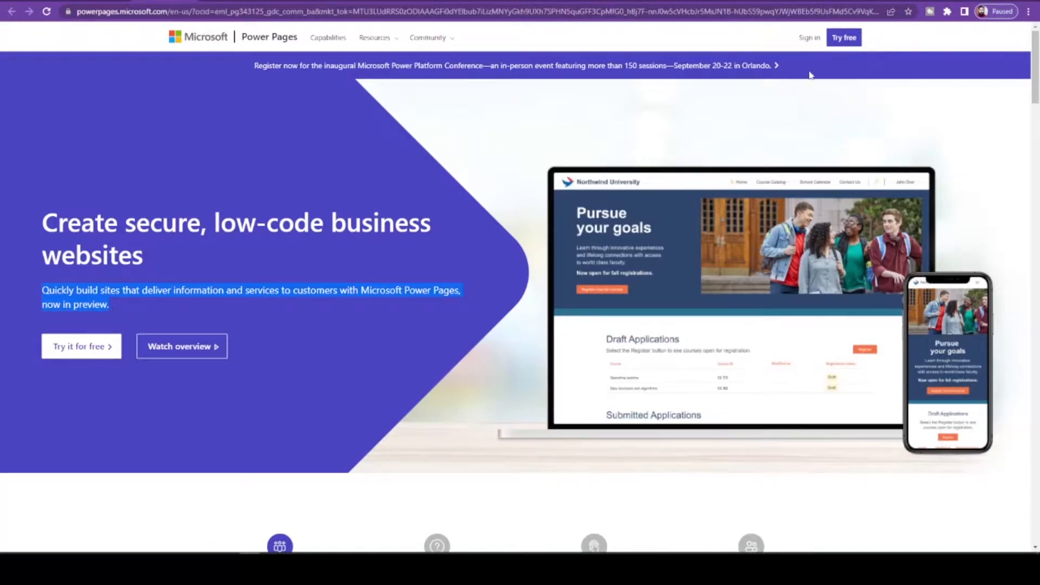
click(808, 37)
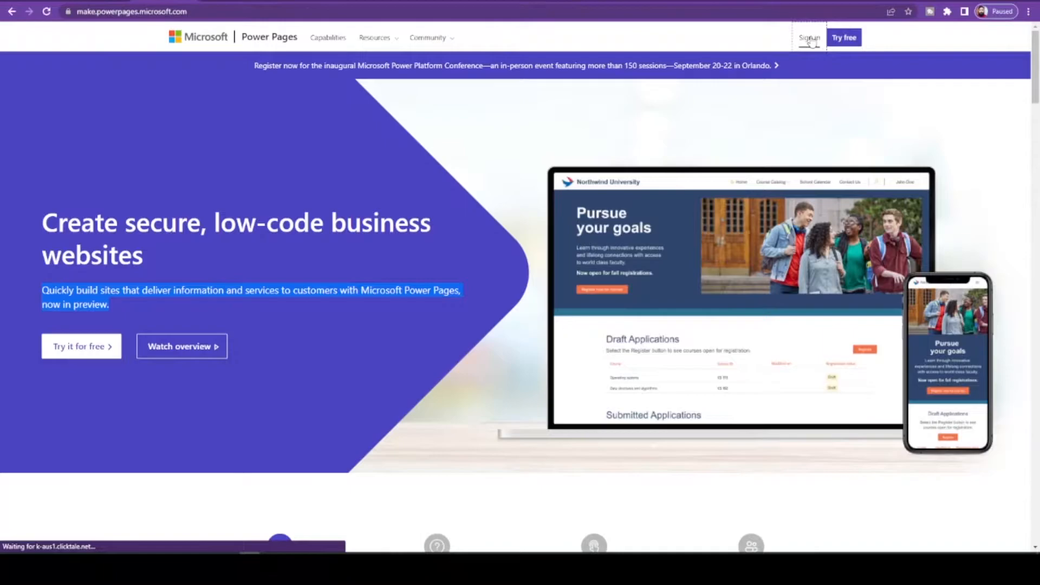
click(808, 37)
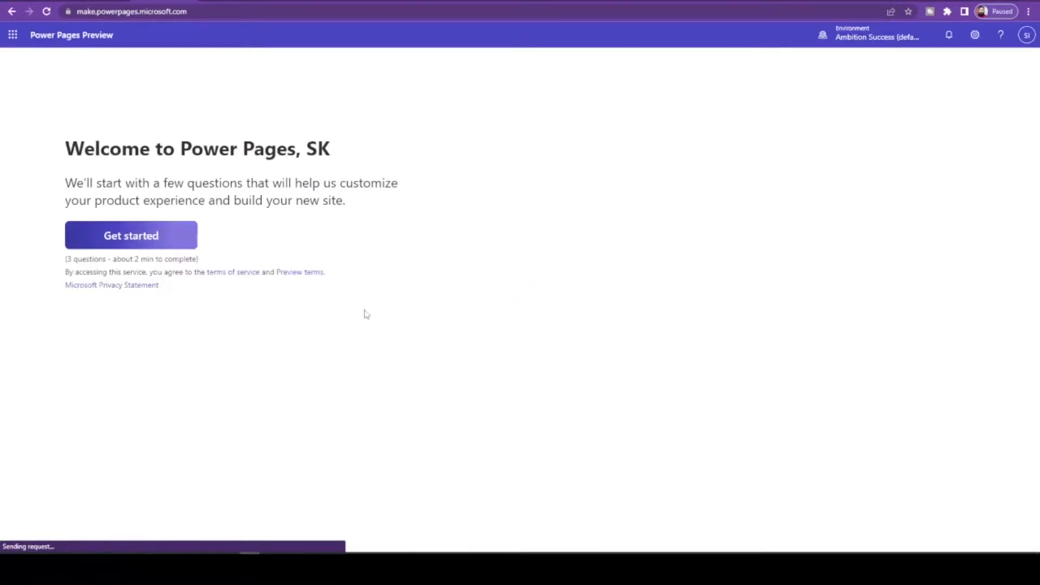
- Start the Create a site wizard from the Welcome to Power Pages page via Get started
click(131, 235)
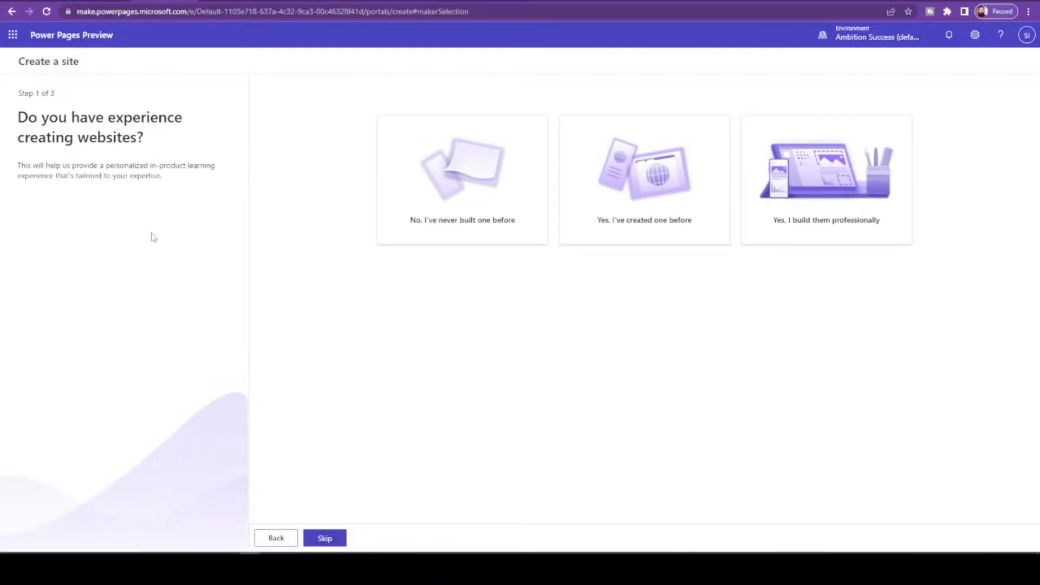
mouse_move(697, 268)
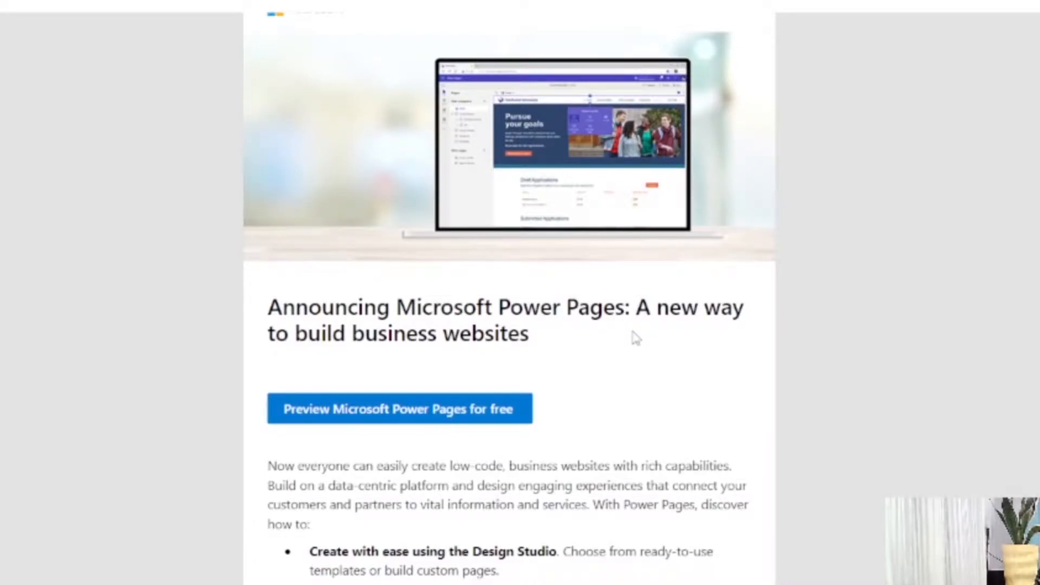
drag(268, 306, 510, 333)
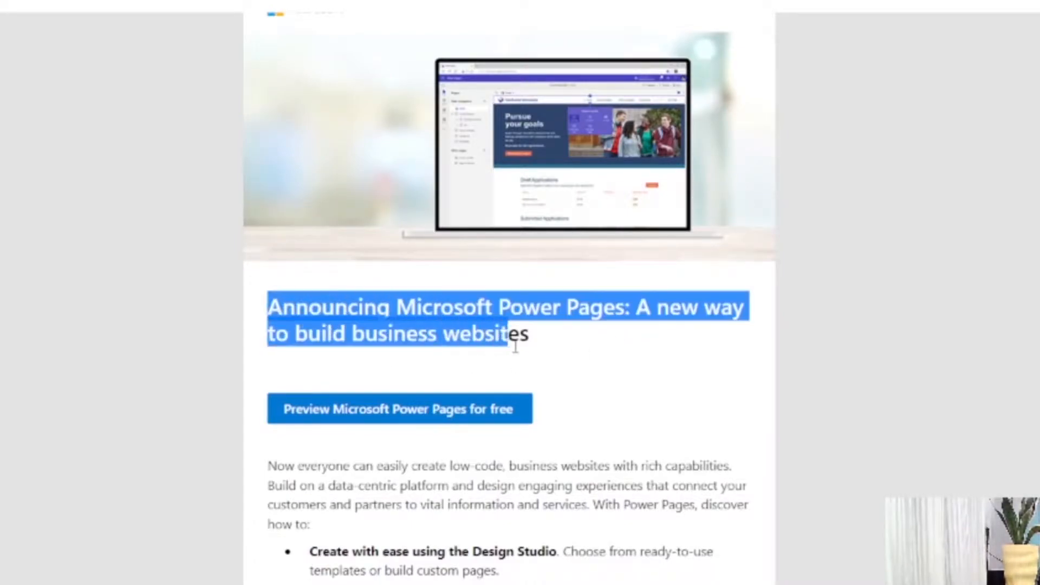
scroll(down, 3)
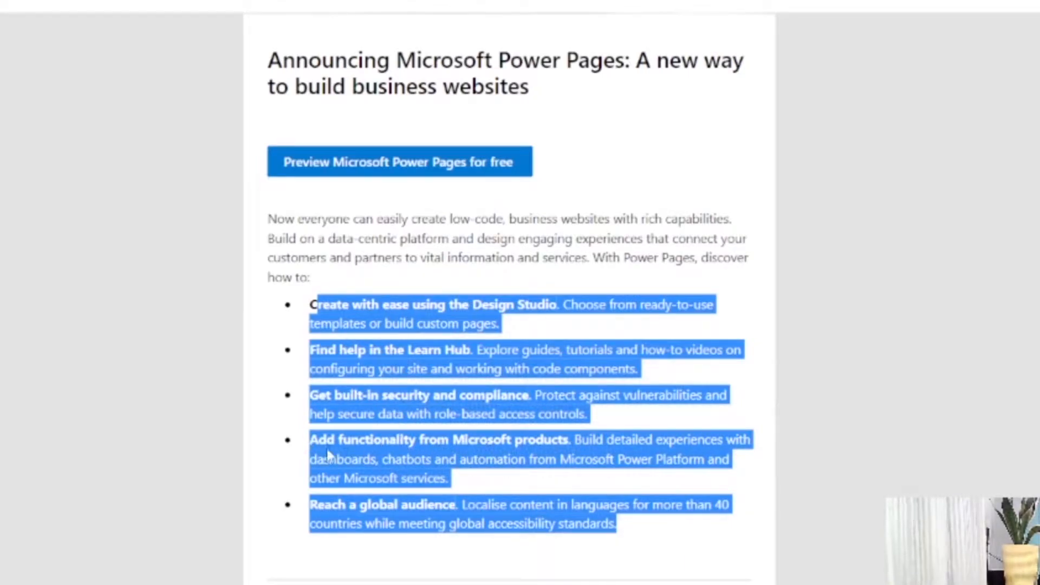
click(325, 453)
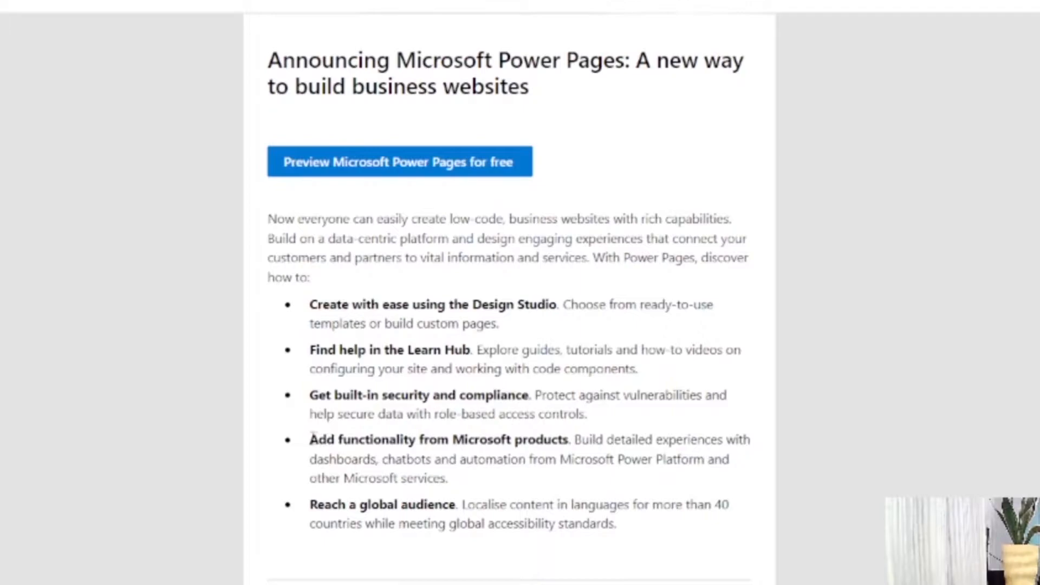
drag(309, 439, 431, 459)
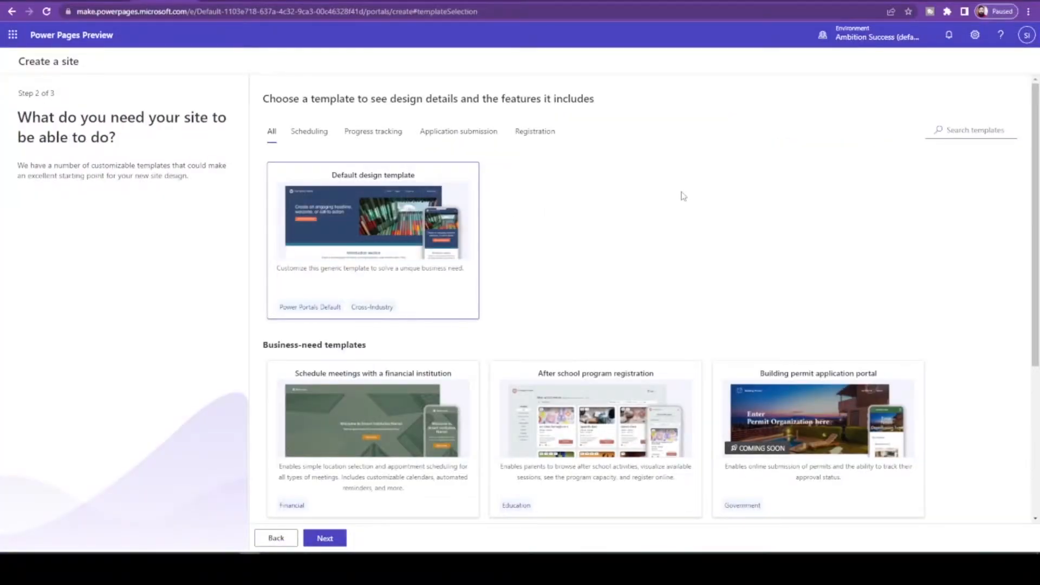
- Create the site from the Default design template as 'Ways To Online' with address 'w2o' and show its environment details
scroll(down, 3)
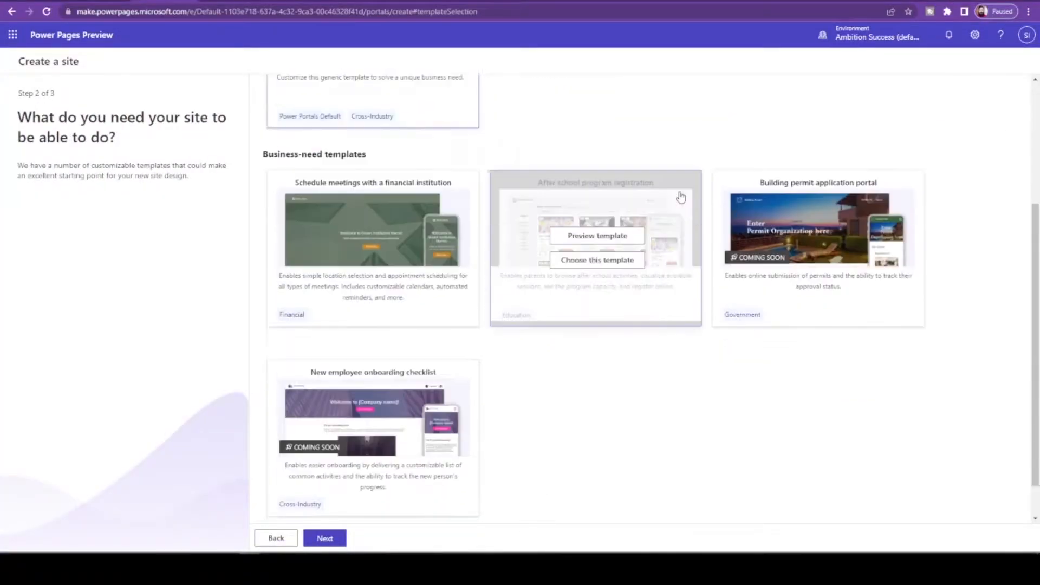
click(596, 235)
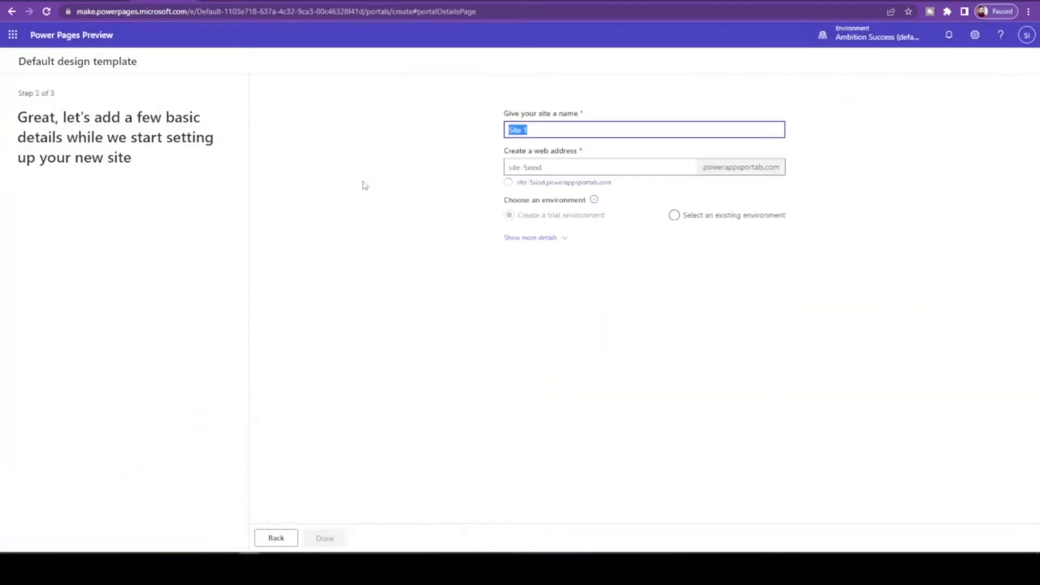
text(Ways To Online)
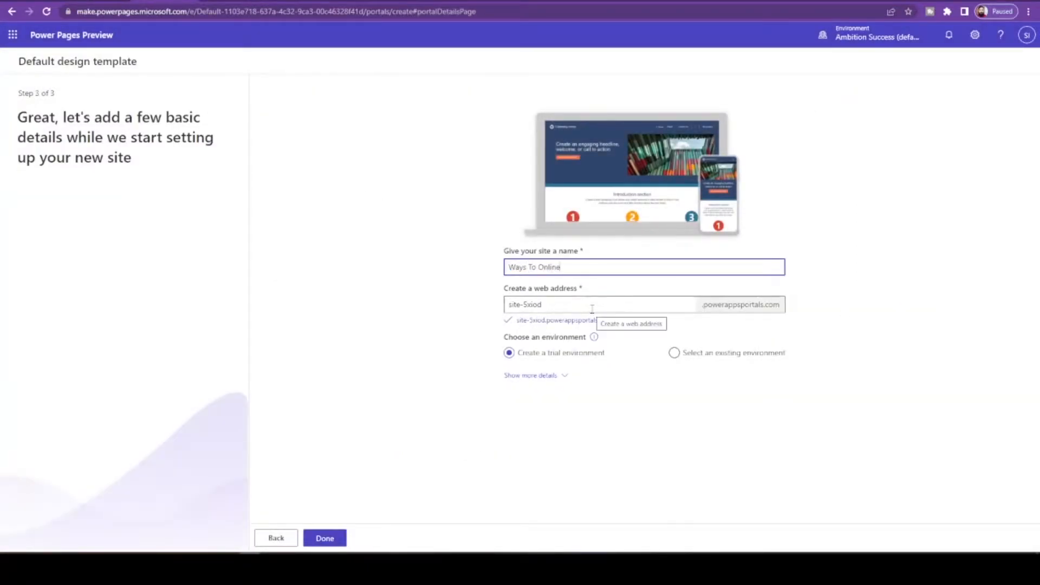
text(w2o)
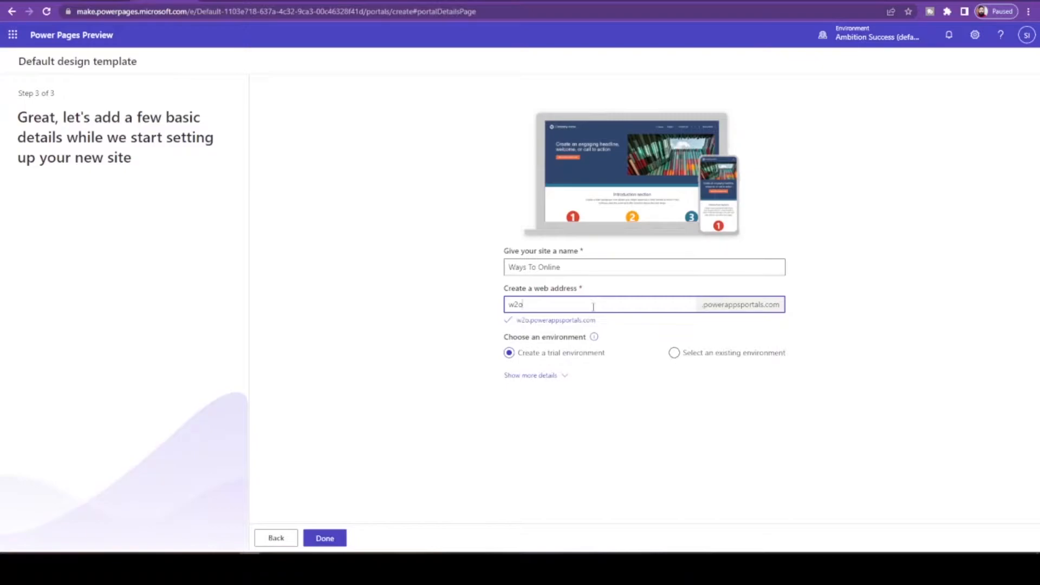
click(530, 375)
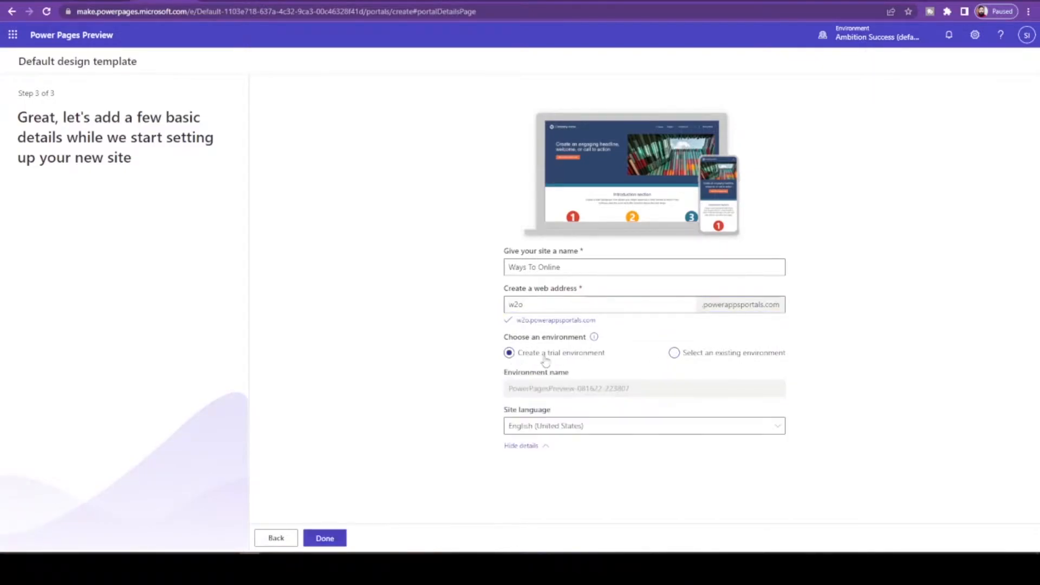
click(324, 538)
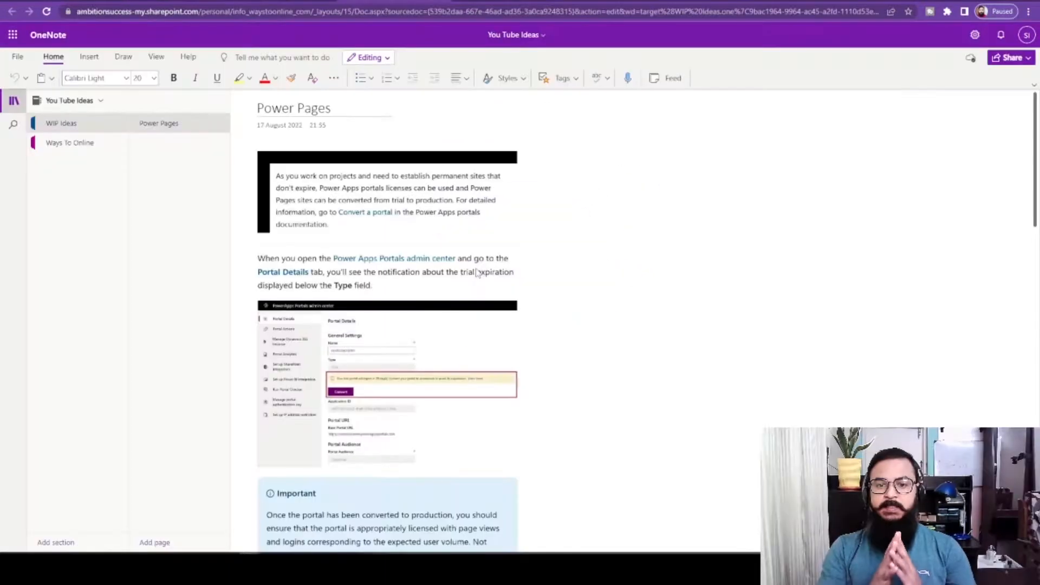
mouse_move(422, 133)
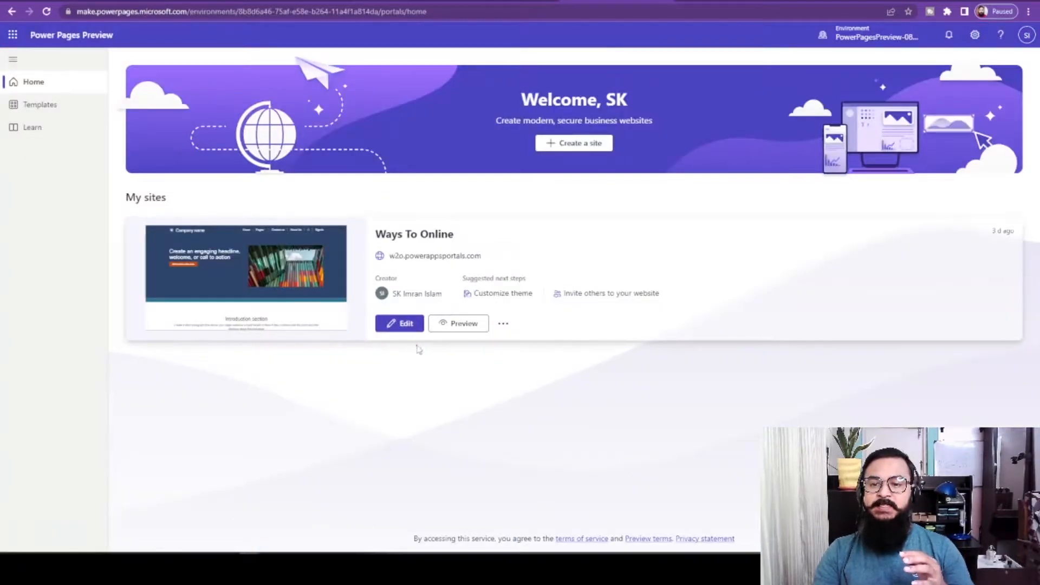
- Preview the live Ways To Online homepage from its Home card, then switch to editing the site
click(464, 322)
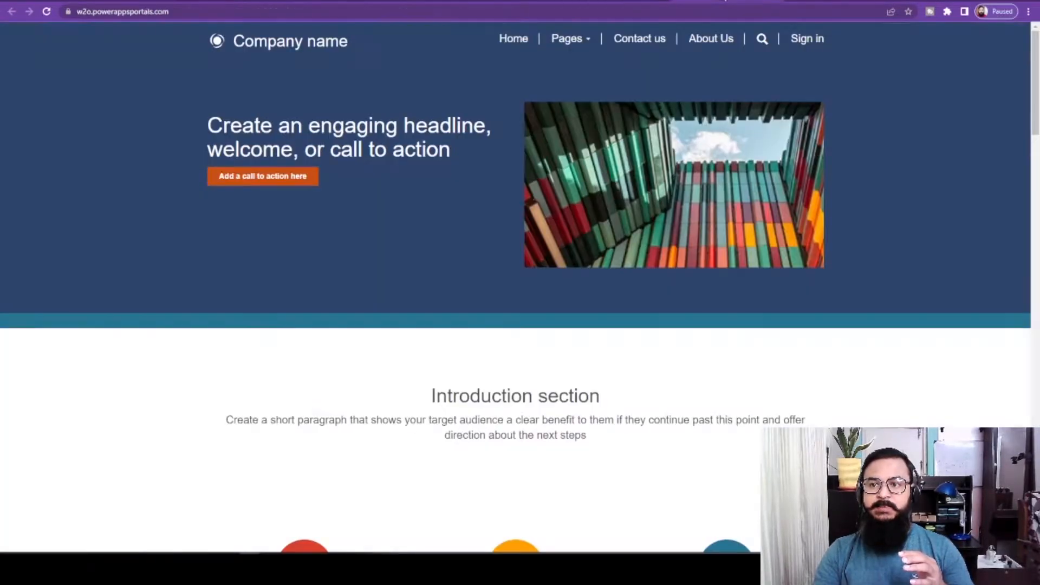
scroll(down, 3)
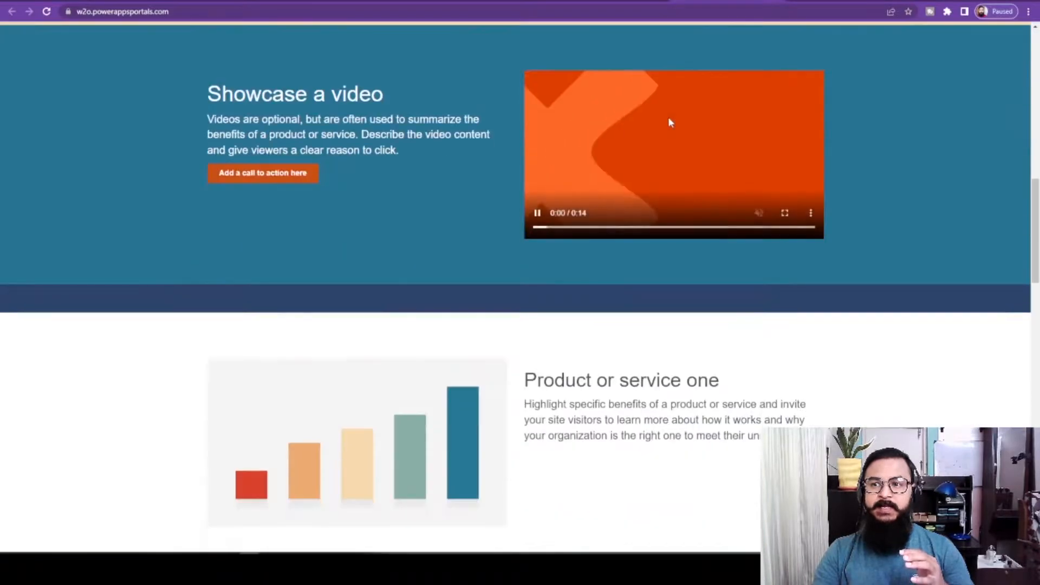
scroll(down, 3)
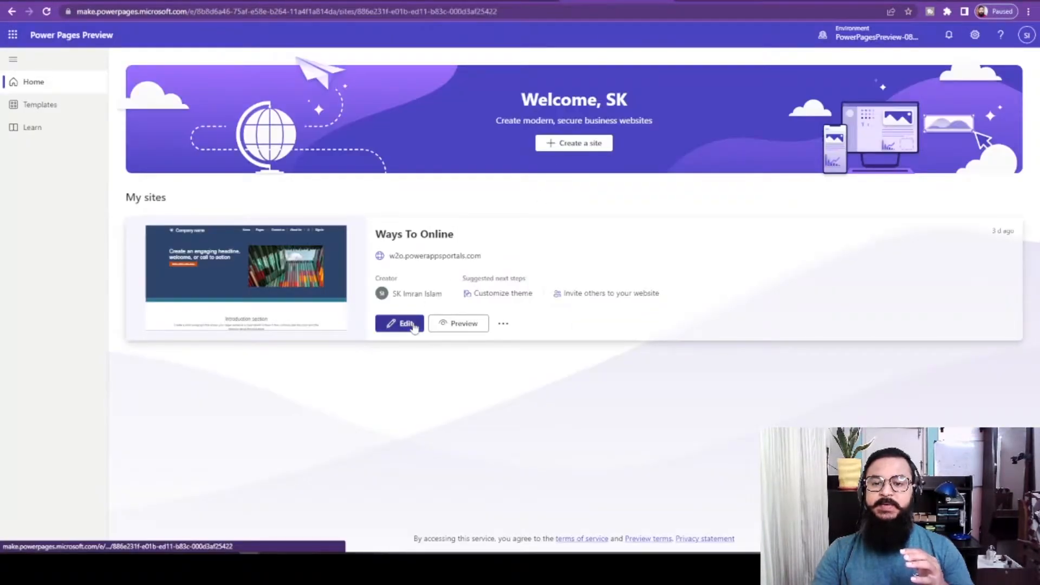
click(398, 322)
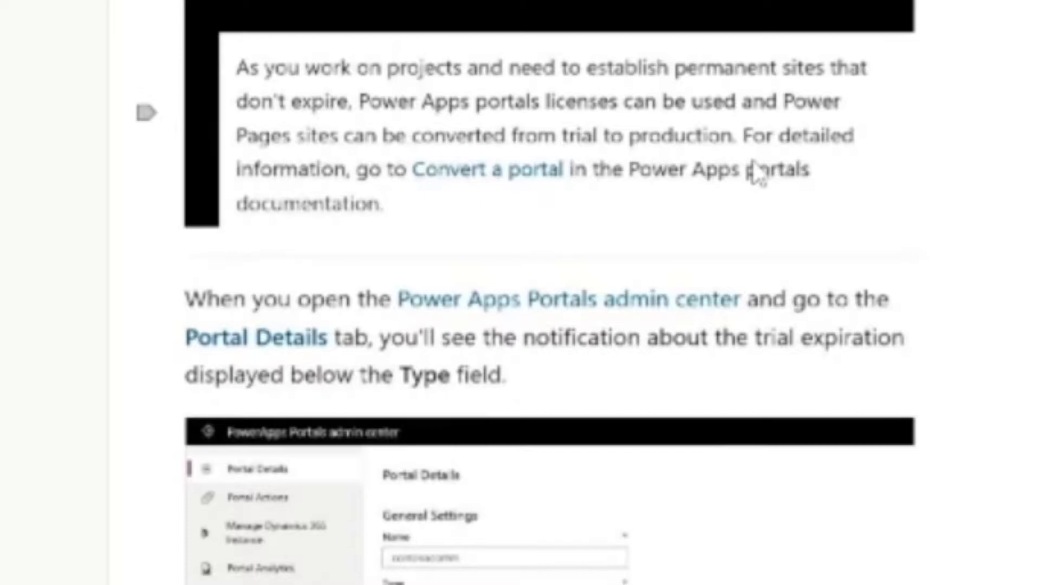
mouse_move(382, 219)
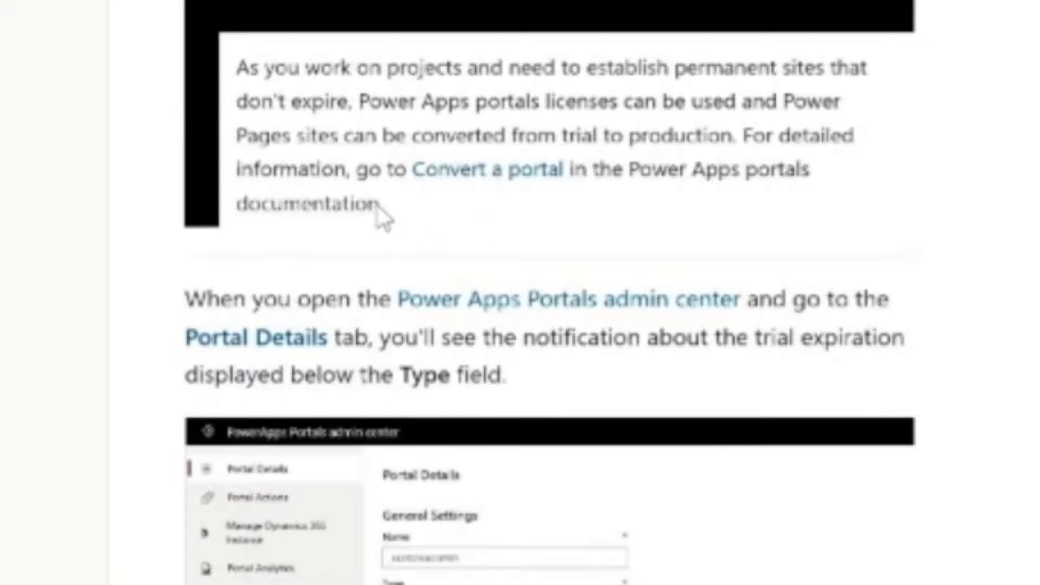
mouse_move(428, 193)
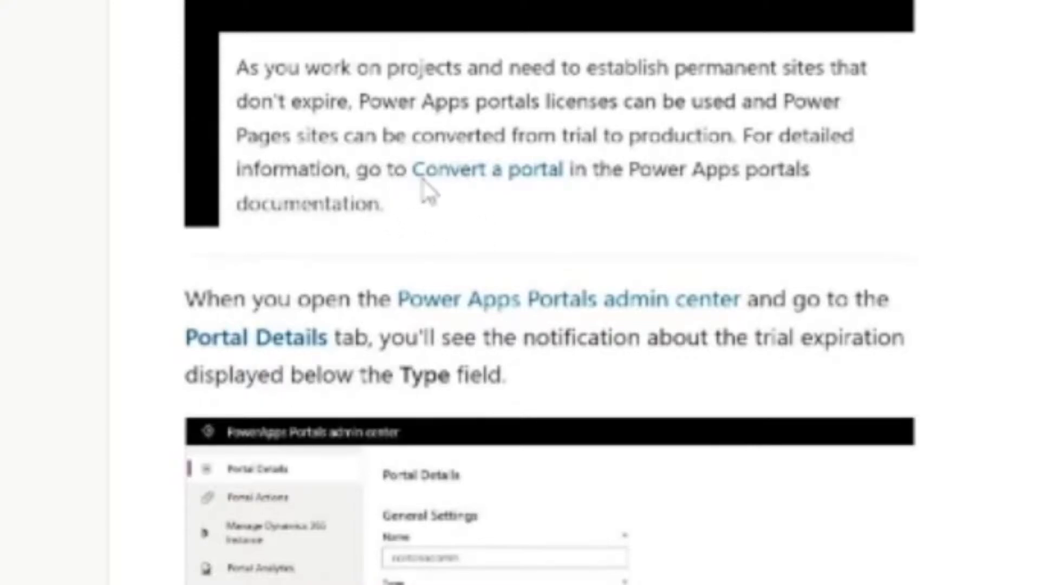
mouse_move(814, 188)
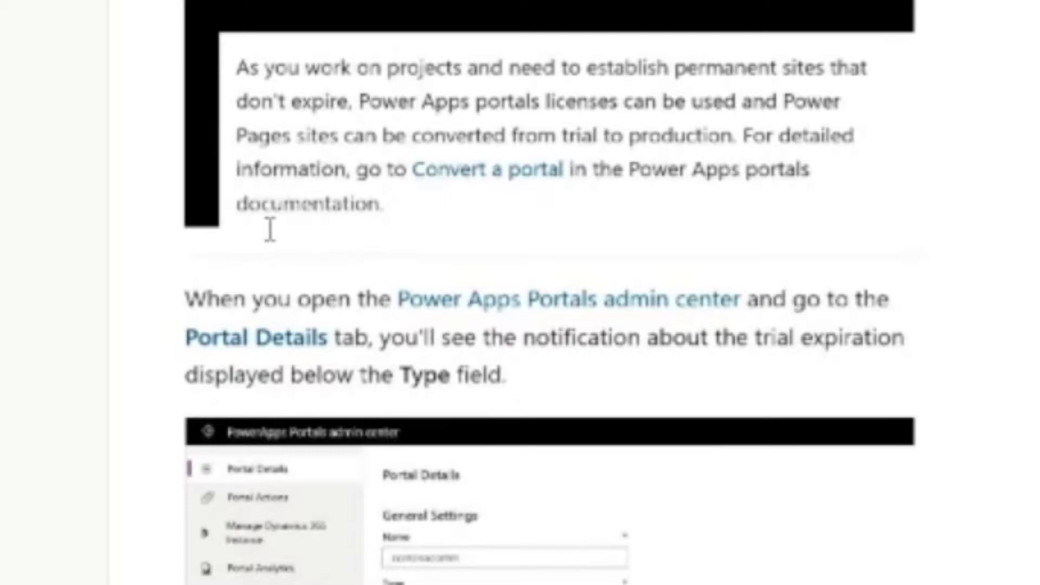
- Scroll through the OneNote notes on converting a trial Power Pages site to production
scroll(down, 3)
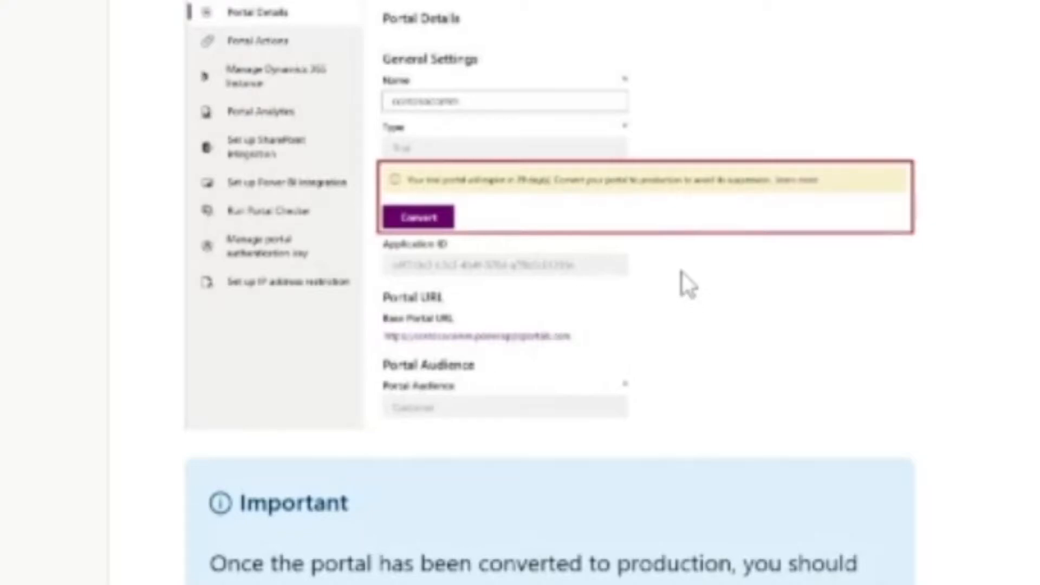
mouse_move(681, 278)
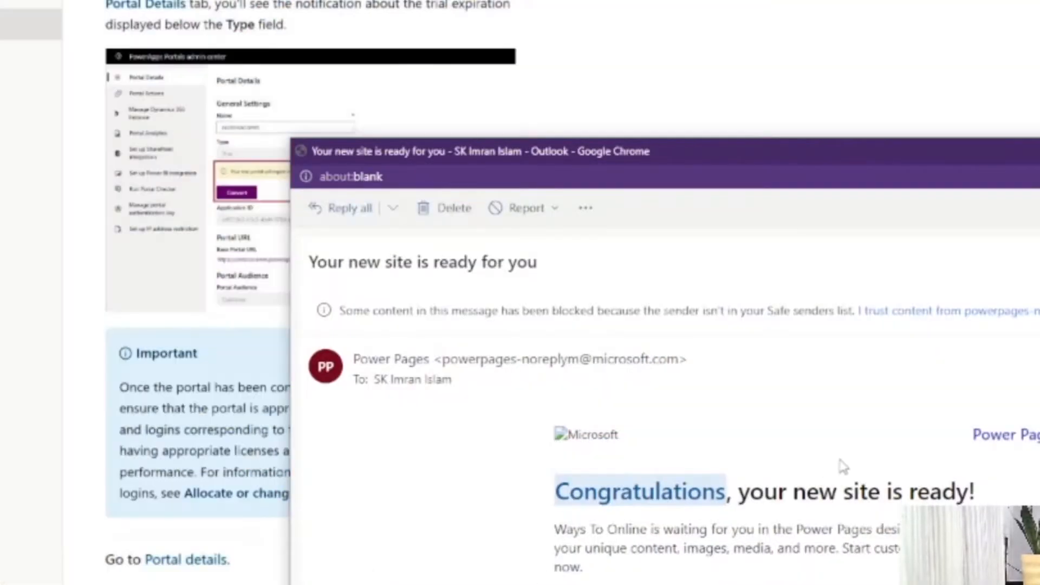
scroll(down, 3)
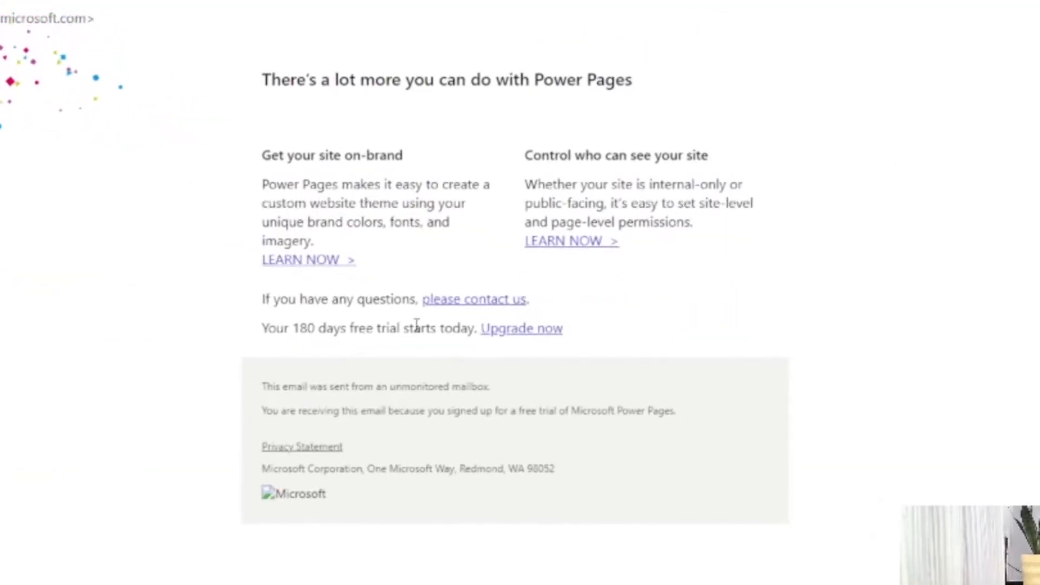
mouse_move(487, 302)
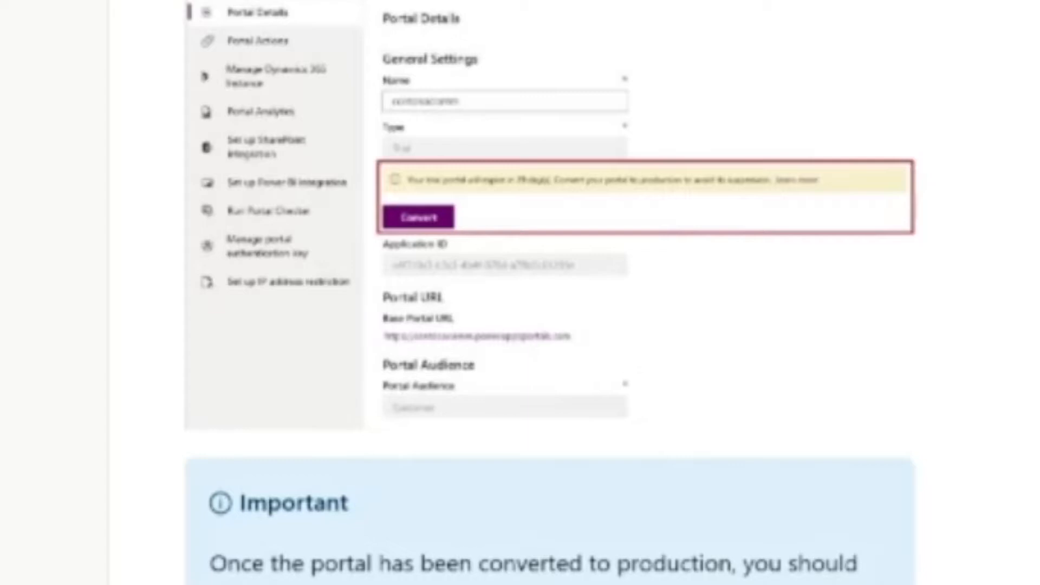
scroll(down, 3)
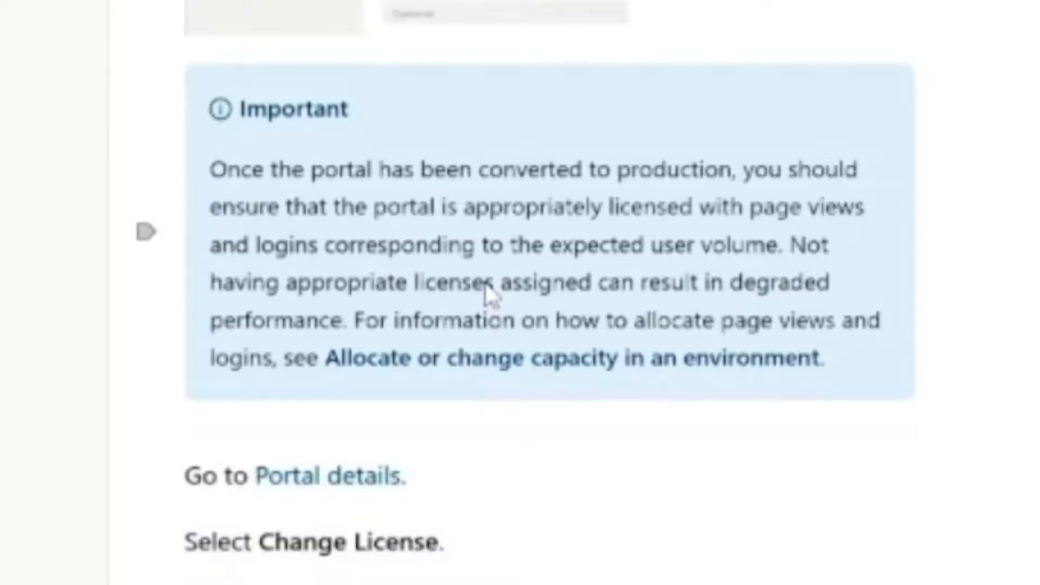
scroll(down, 3)
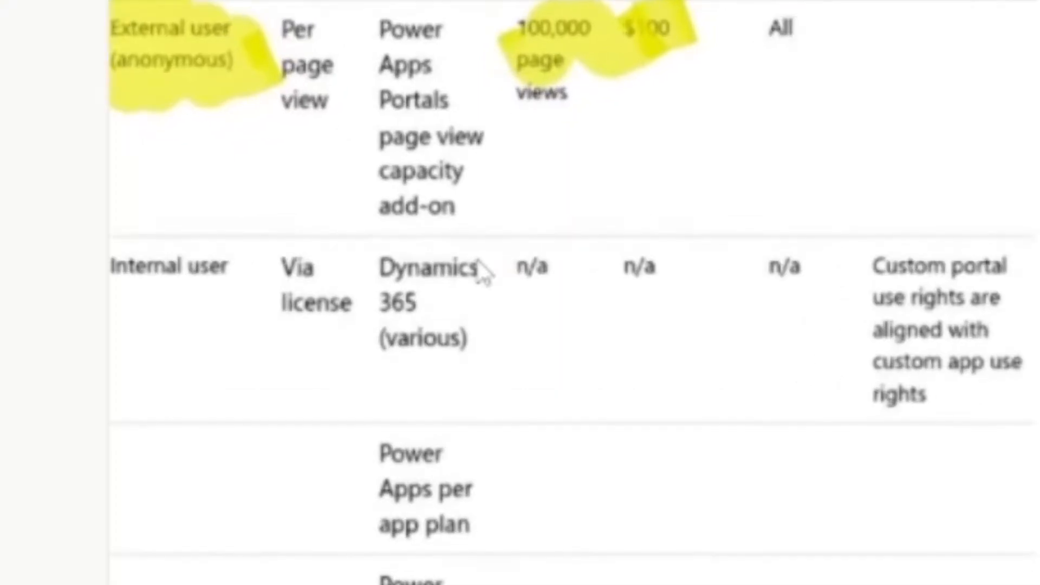
- Scroll the Microsoft Learn licensing table through the page-view and Tier 2/Tier 3 login capacity add-on prices
scroll(down, 3)
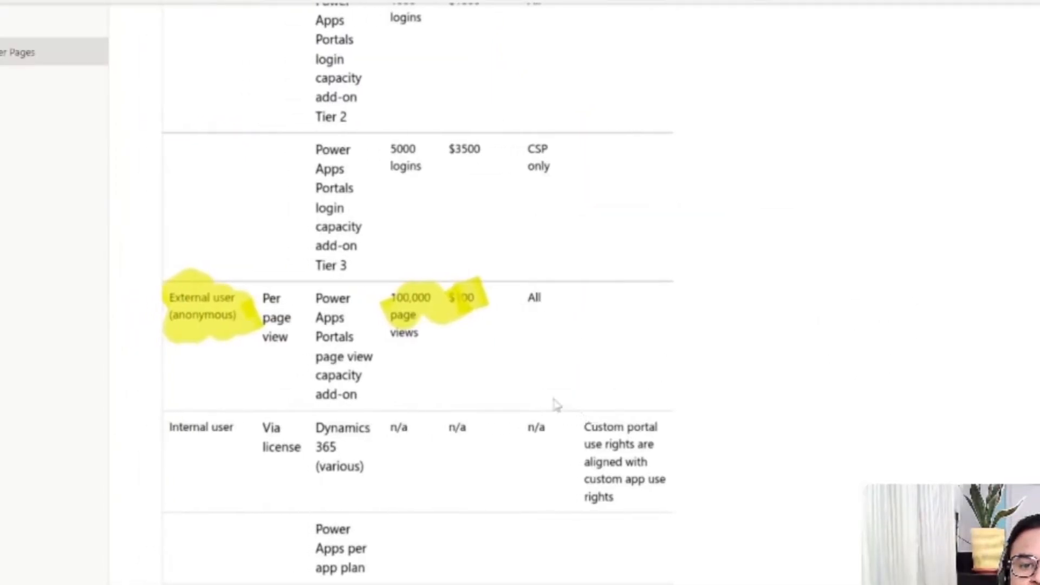
scroll(down, 3)
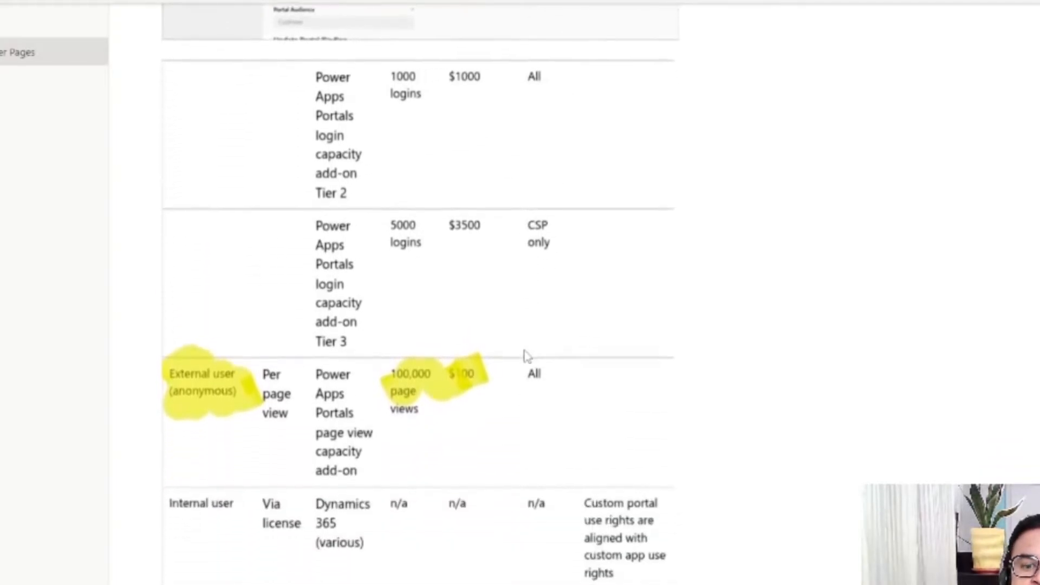
scroll(down, 3)
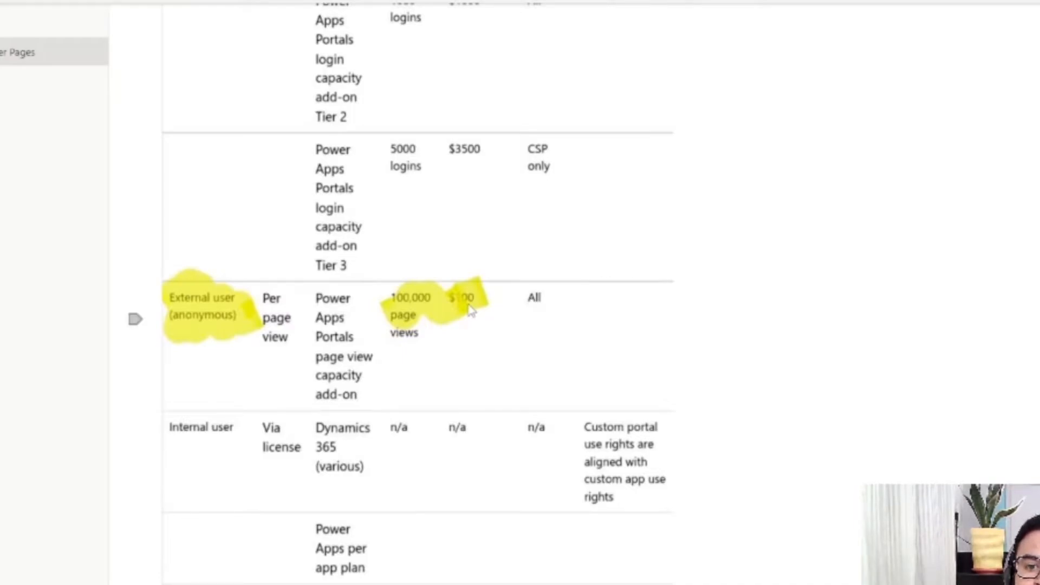
mouse_move(391, 315)
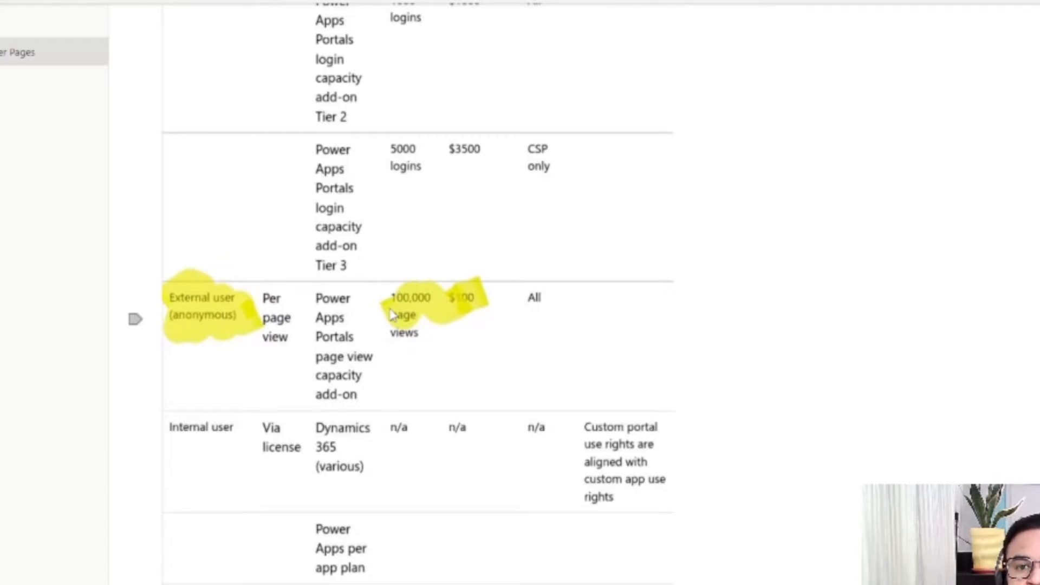
mouse_move(428, 314)
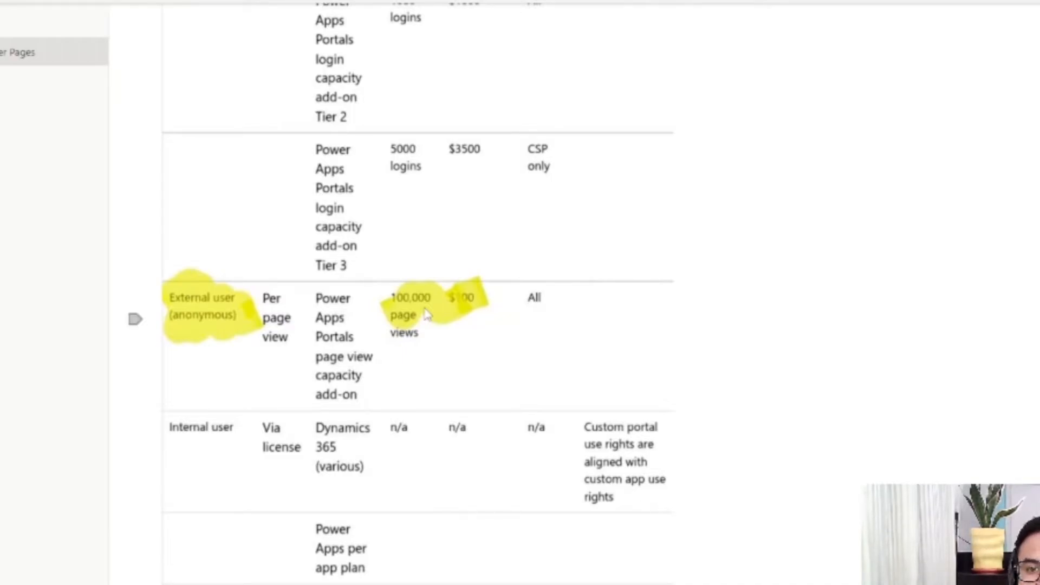
scroll(down, 3)
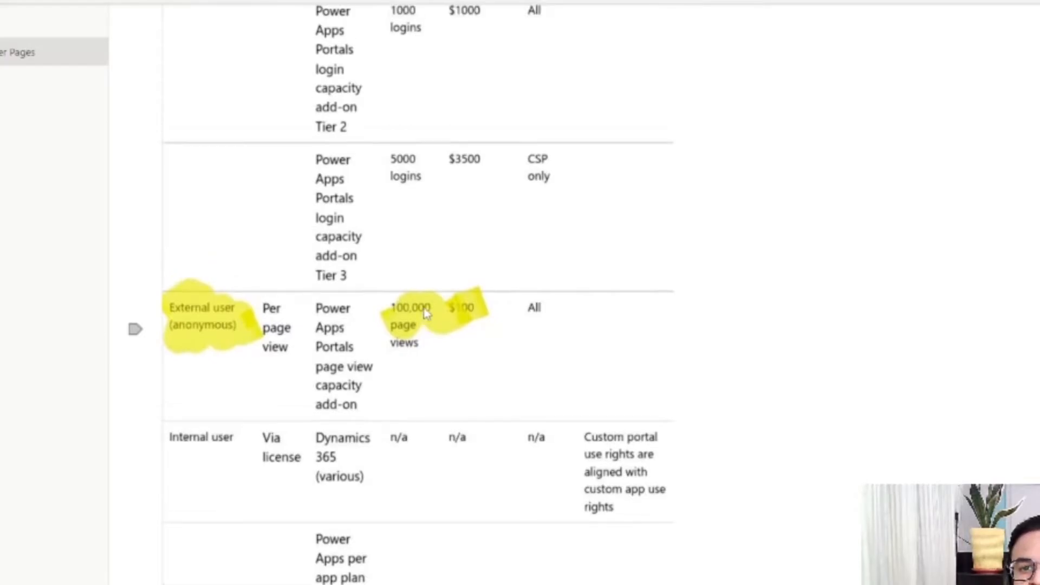
scroll(down, 3)
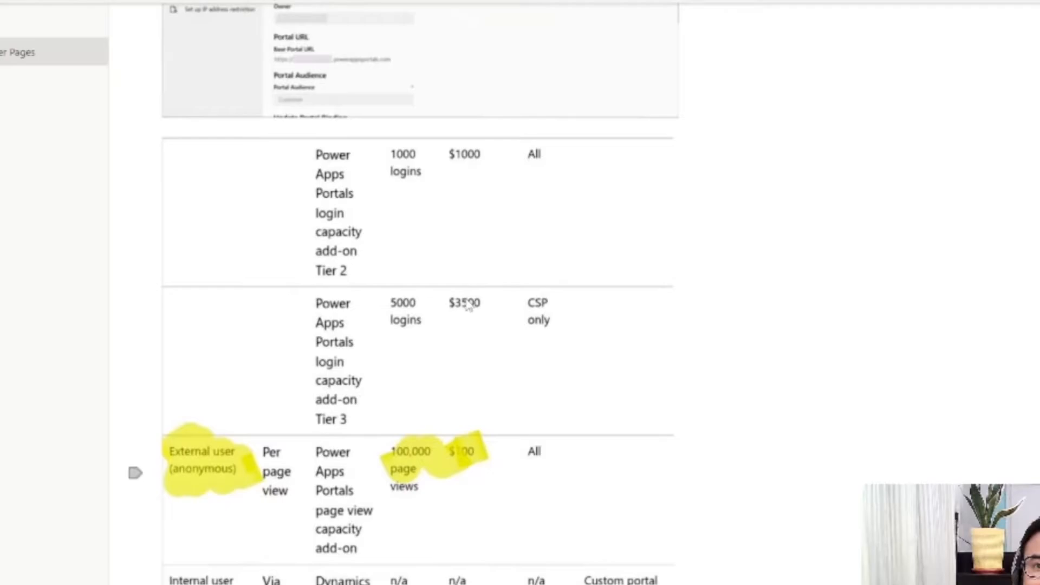
mouse_move(368, 338)
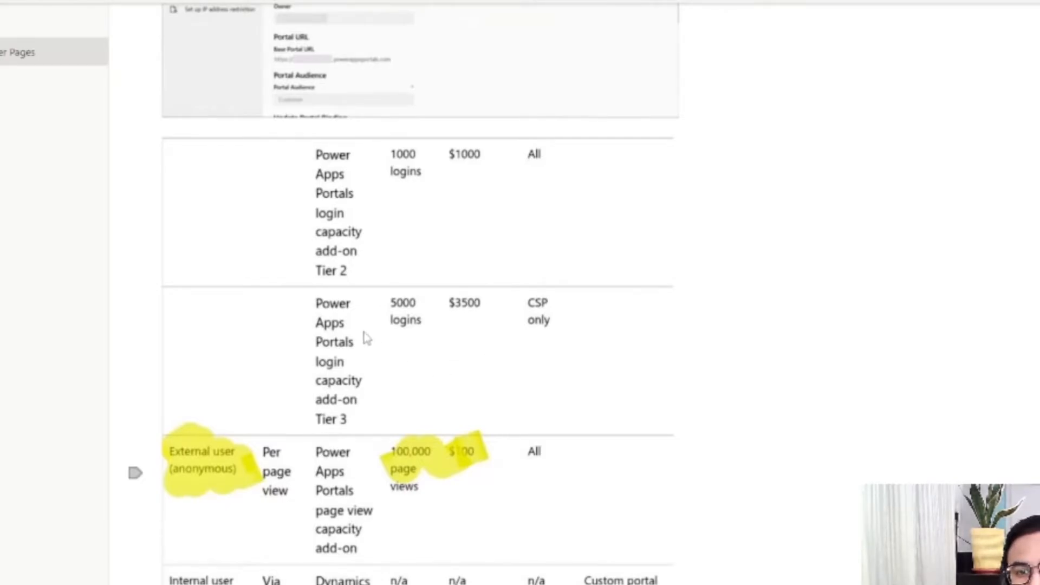
mouse_move(406, 315)
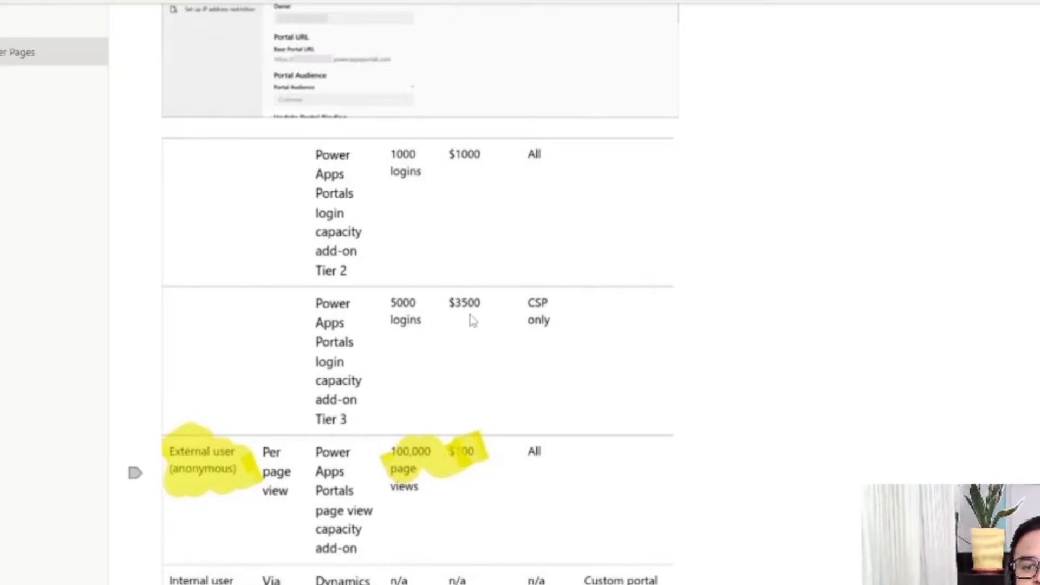
mouse_move(421, 169)
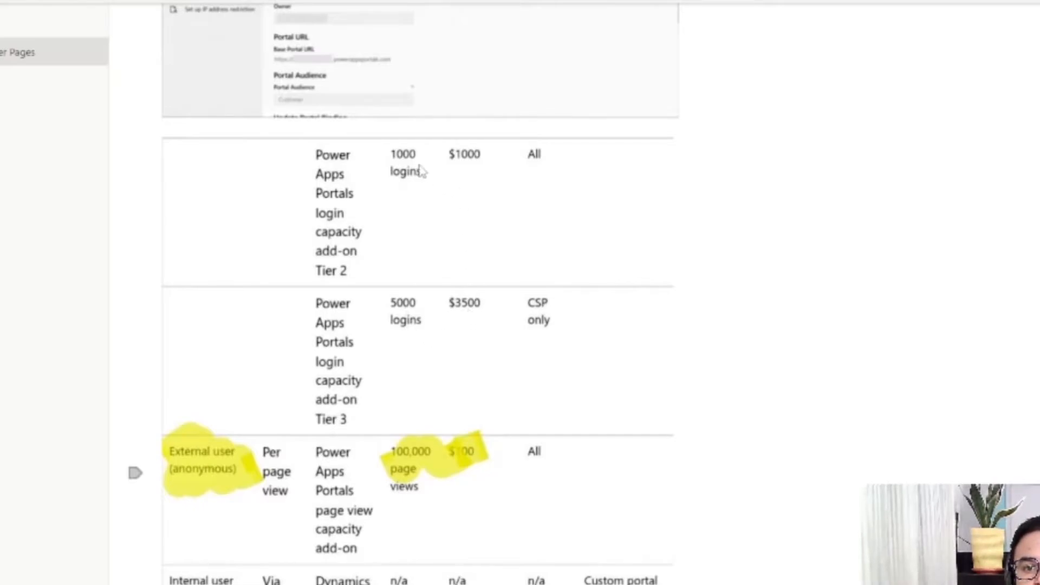
mouse_move(483, 182)
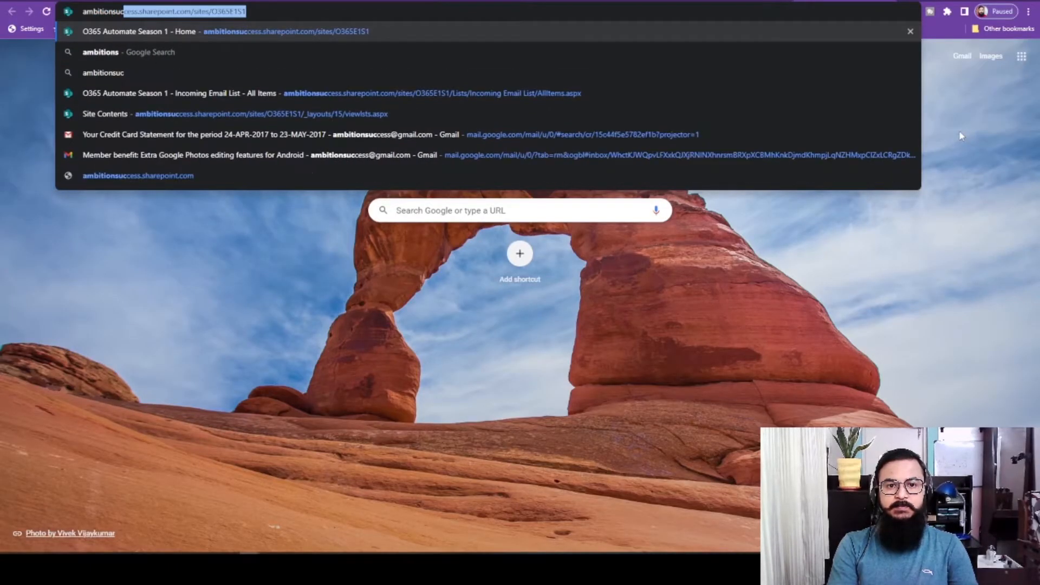
- Go to ambitionsuccess.co.in and follow its Microsoft 365 offer to the Business Basic product page
text(ambitionsuccess.co.in/freedom)
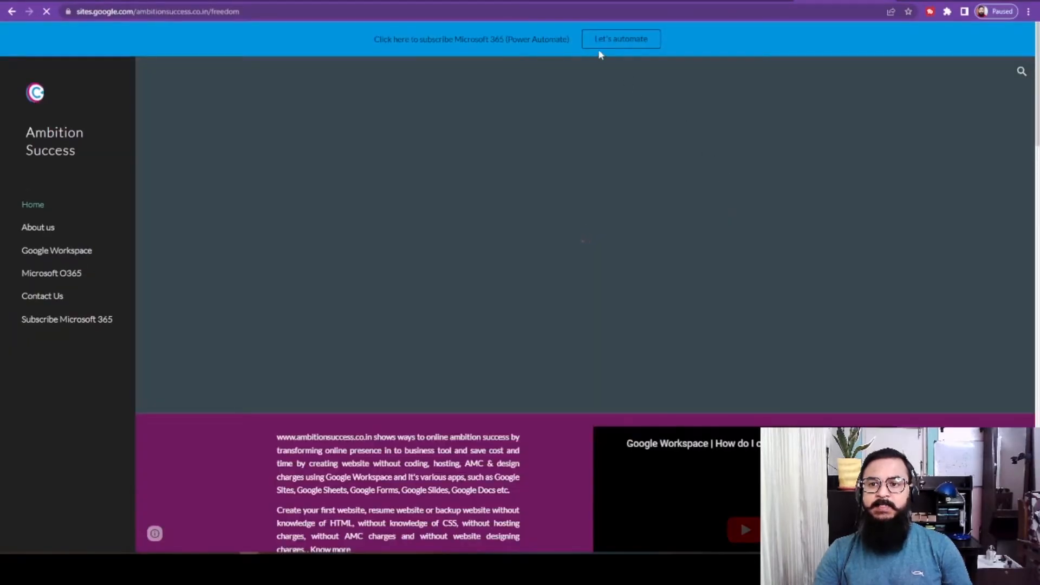
click(620, 39)
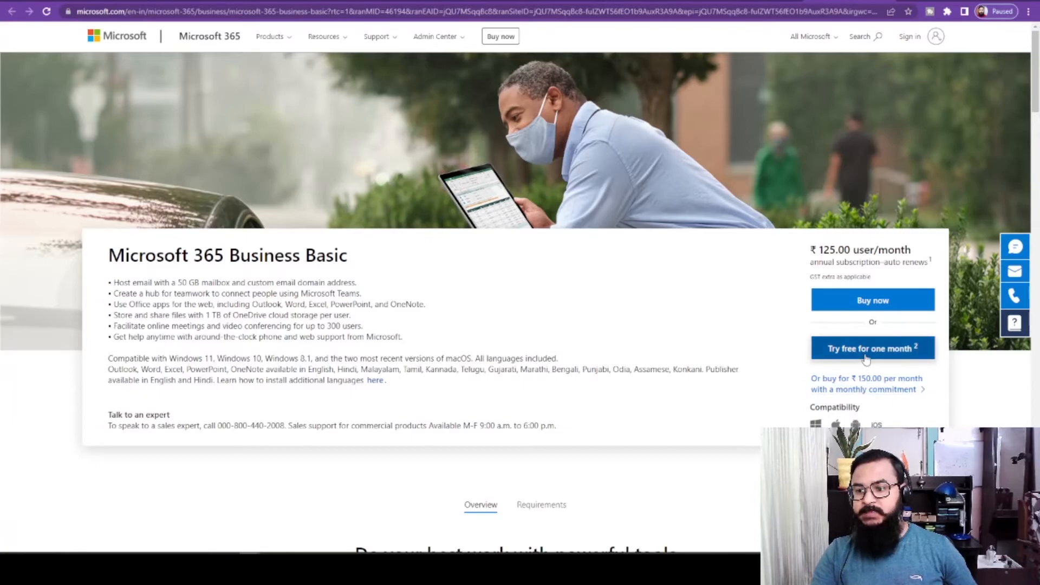
- View the comparison of the four Microsoft 365 business plans with their monthly prices and included apps
click(872, 348)
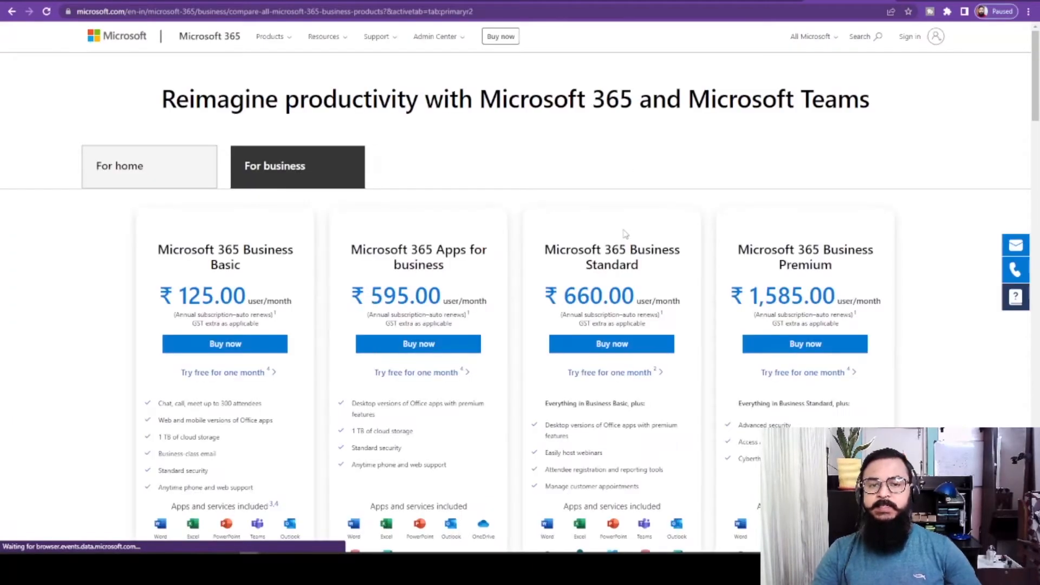
scroll(down, 3)
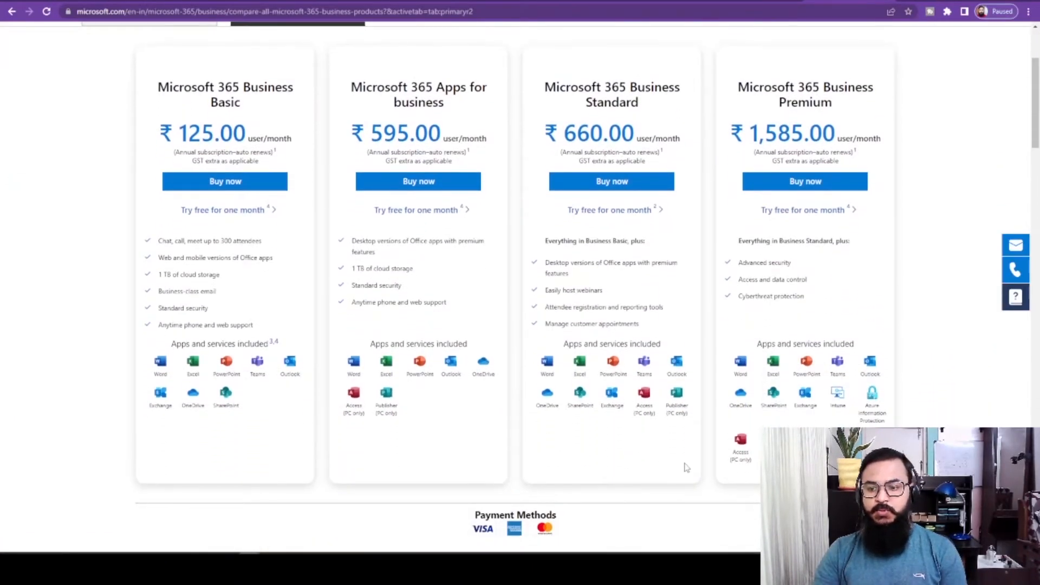
scroll(down, 3)
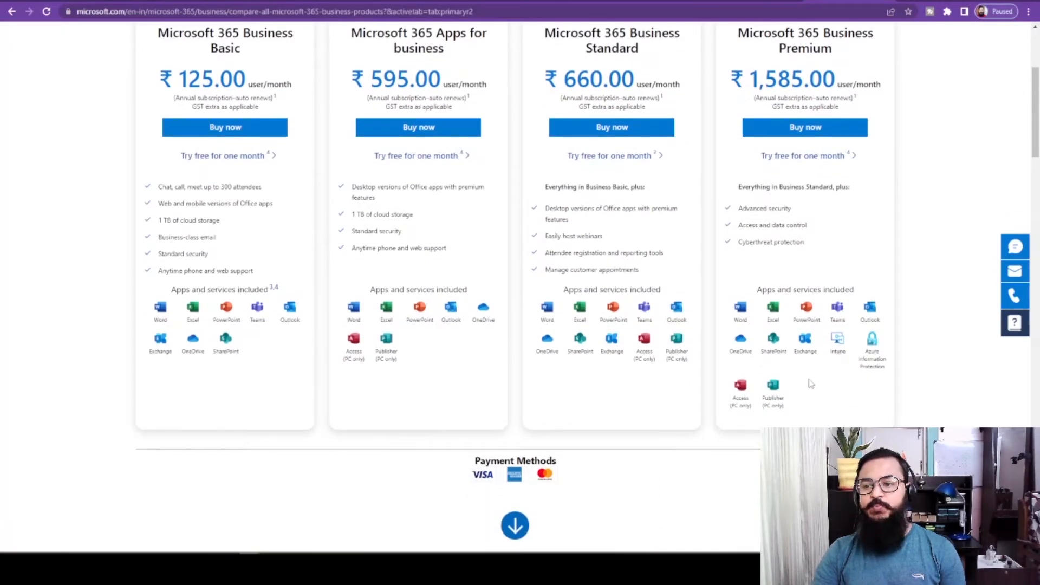
mouse_move(705, 387)
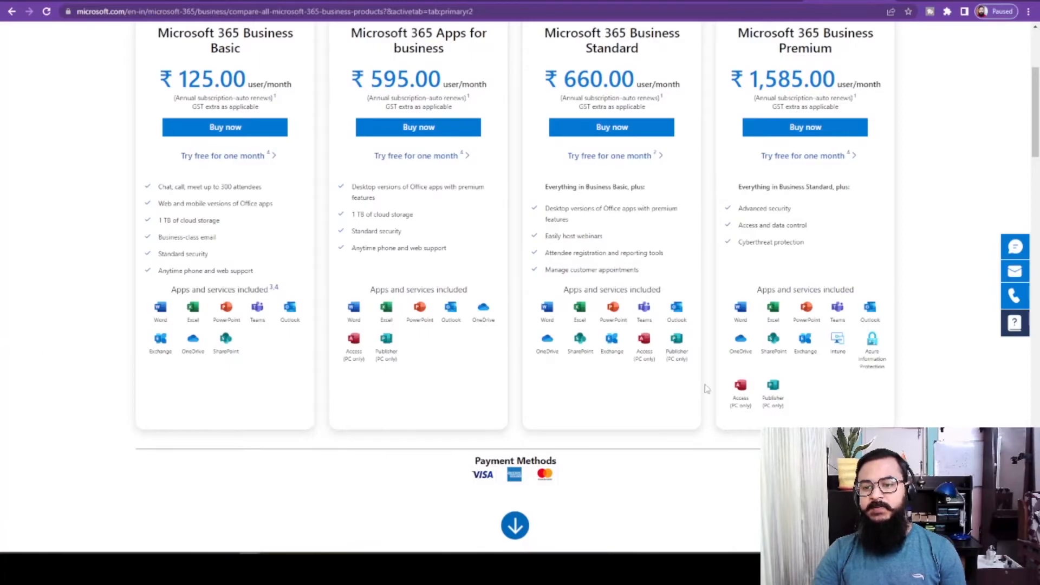
mouse_move(265, 359)
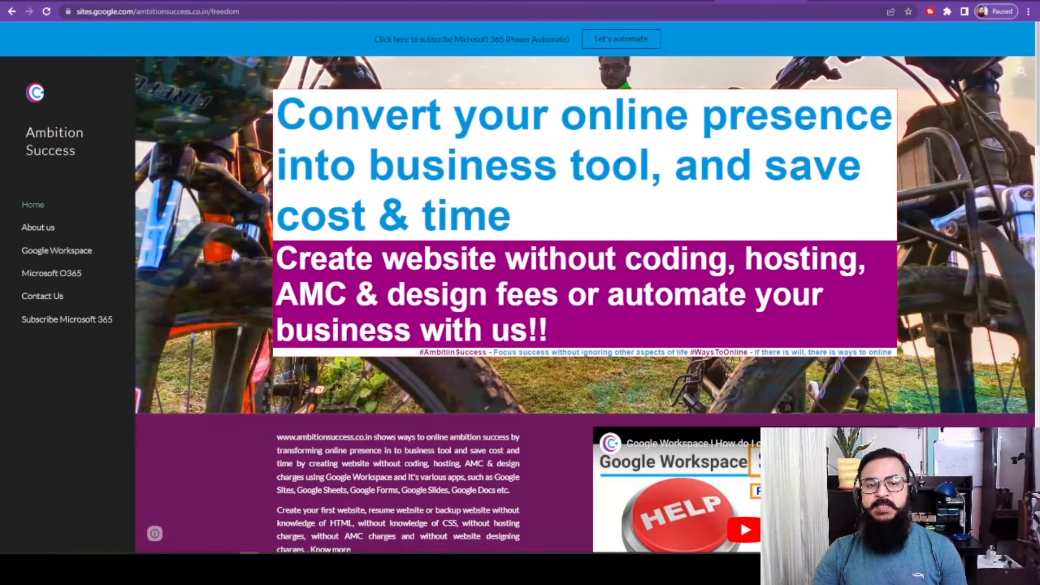
mouse_move(66, 318)
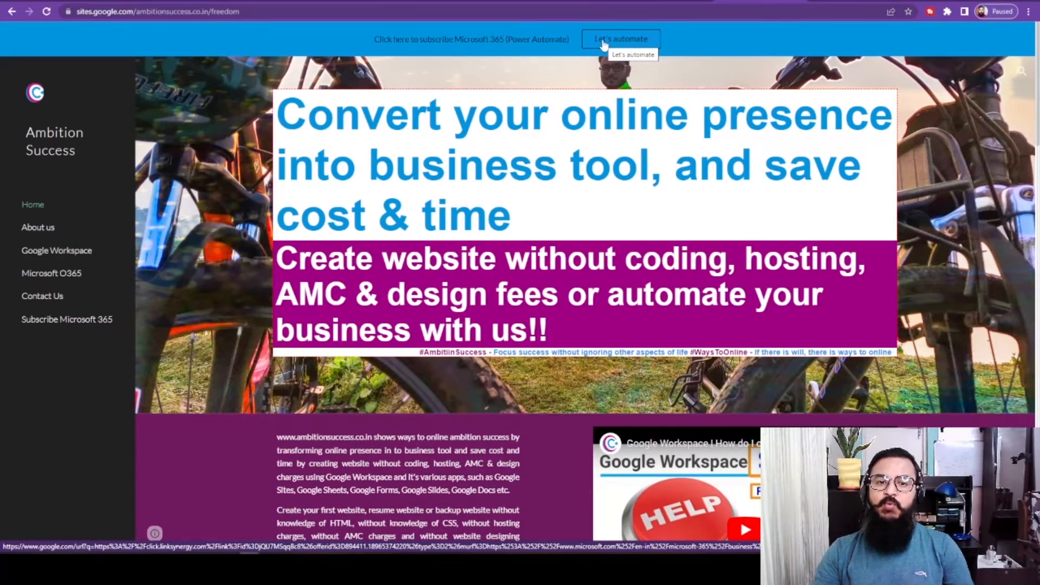
- Show the Ambition Success Contact Us page with its request form for codes and setup links
click(42, 296)
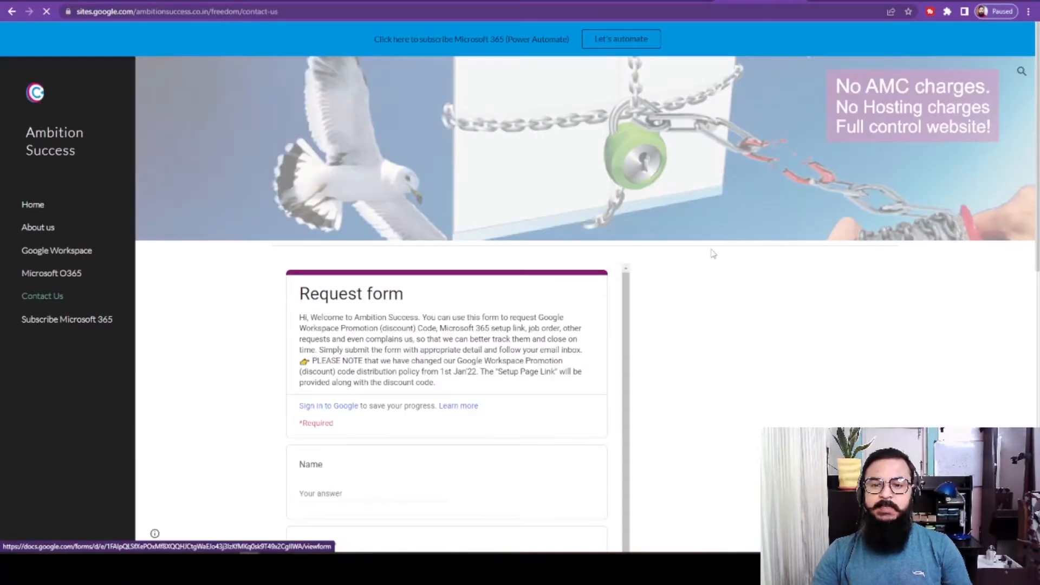
scroll(down, 3)
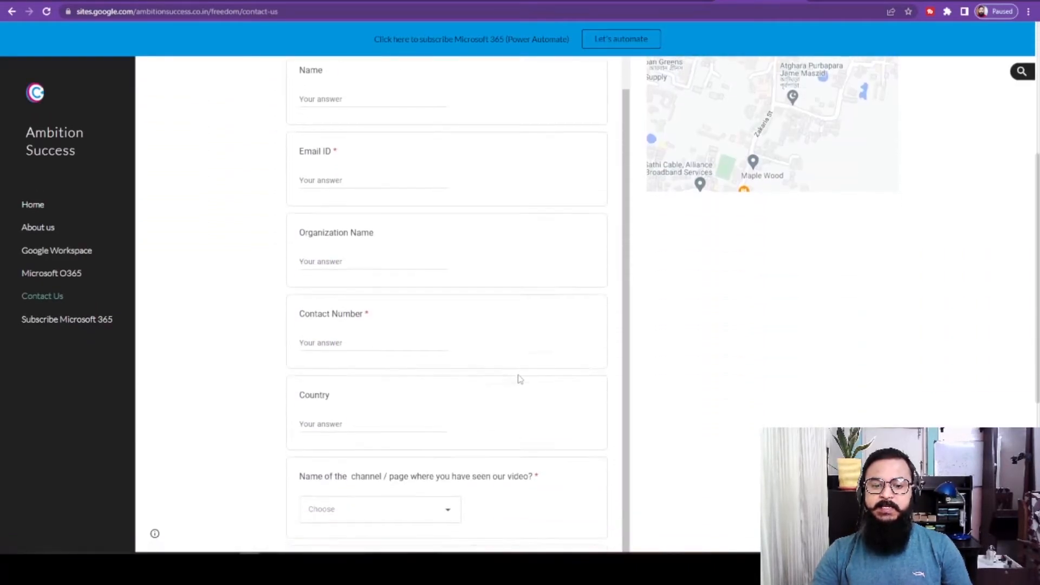
click(380, 509)
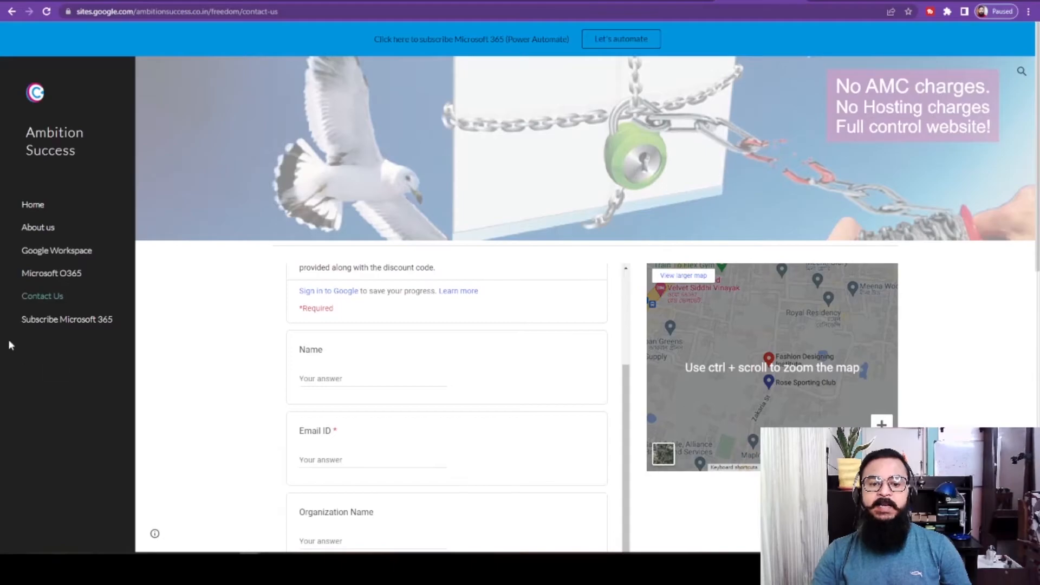
mouse_move(67, 318)
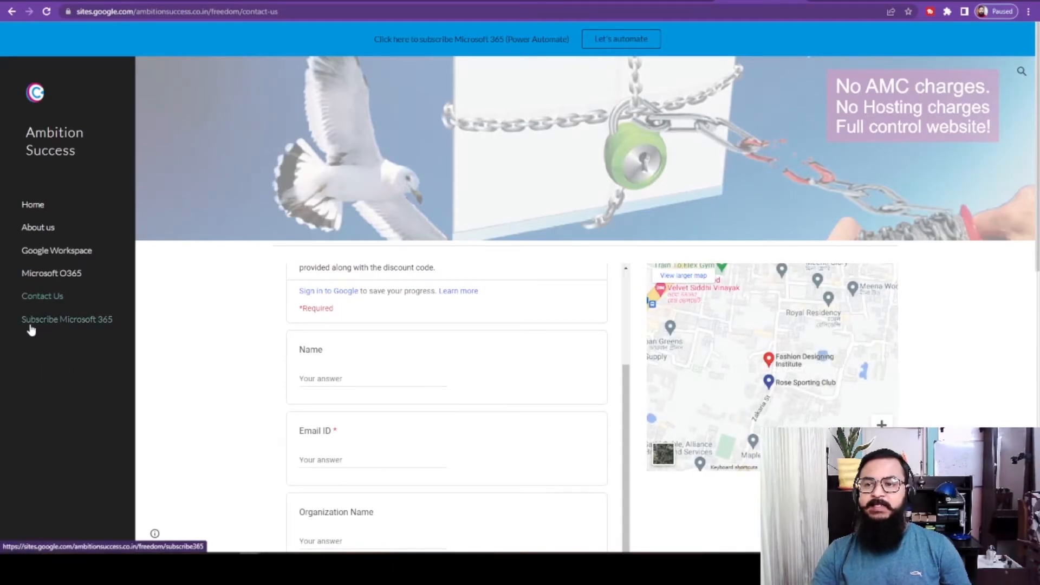